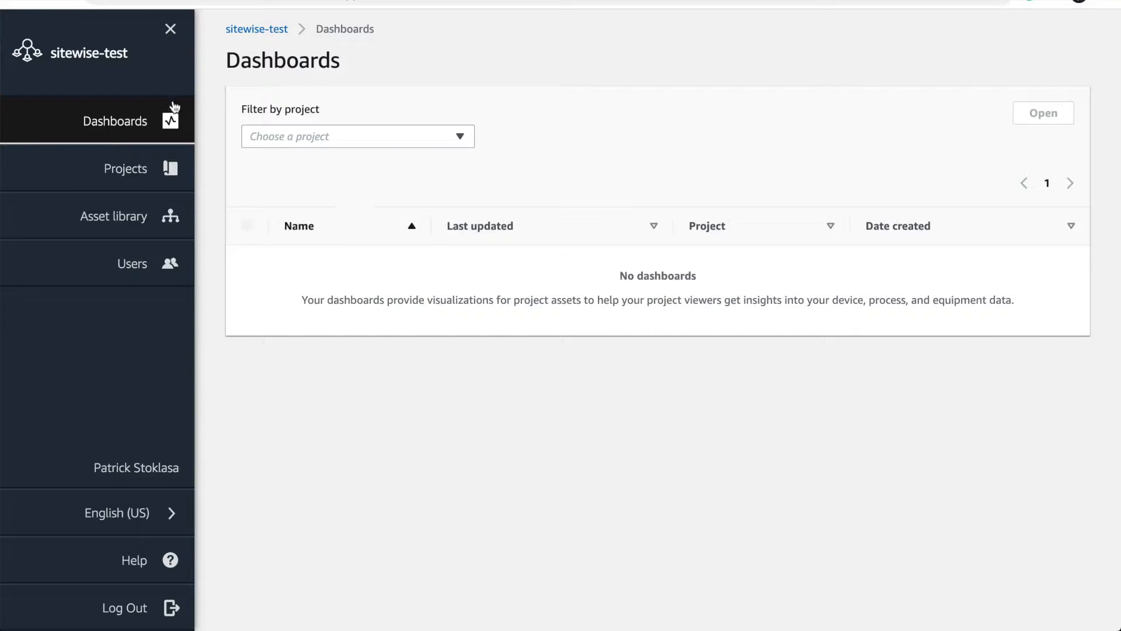
pyautogui.moveTo(251, 212)
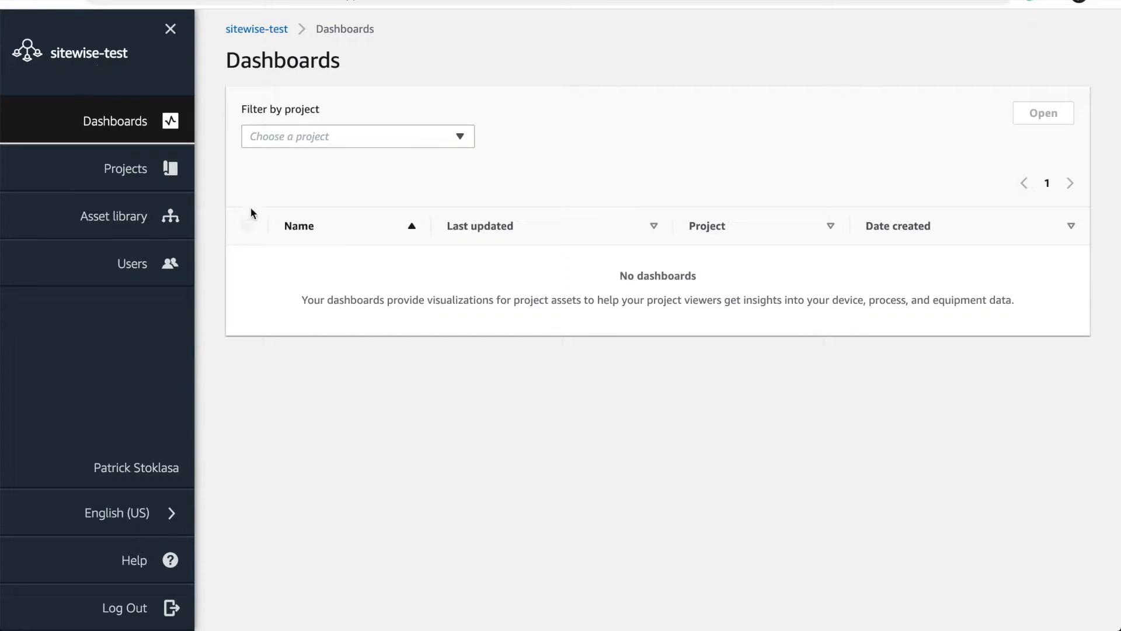
# Browse the portal's projects and asset library, then start a new connection for the AWS Demo Box.
pyautogui.click(126, 168)
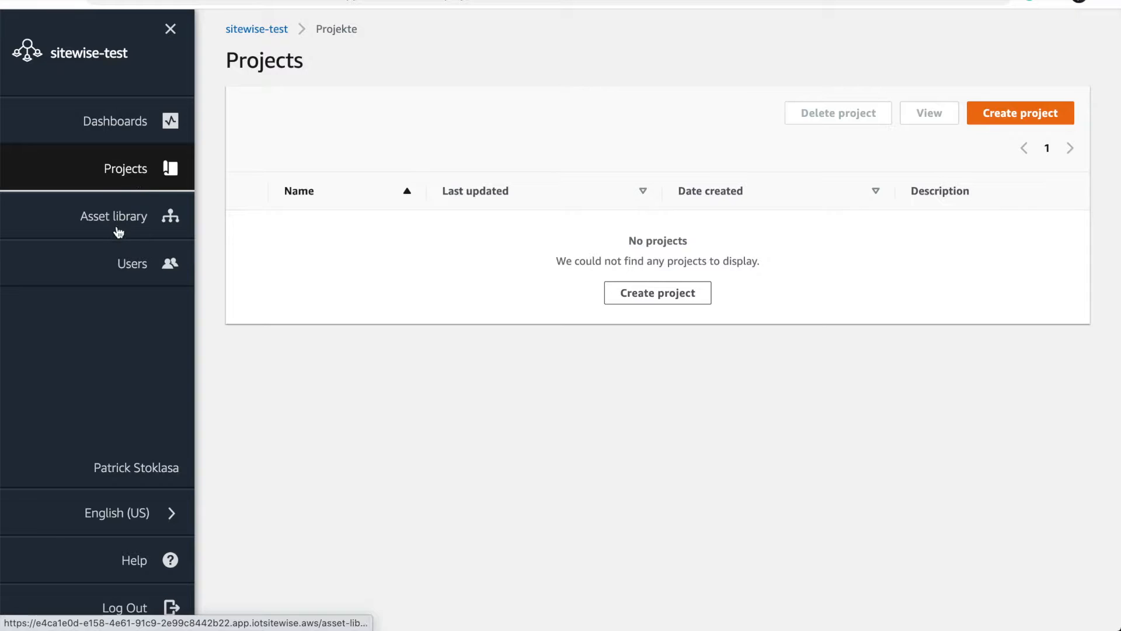
pyautogui.click(113, 216)
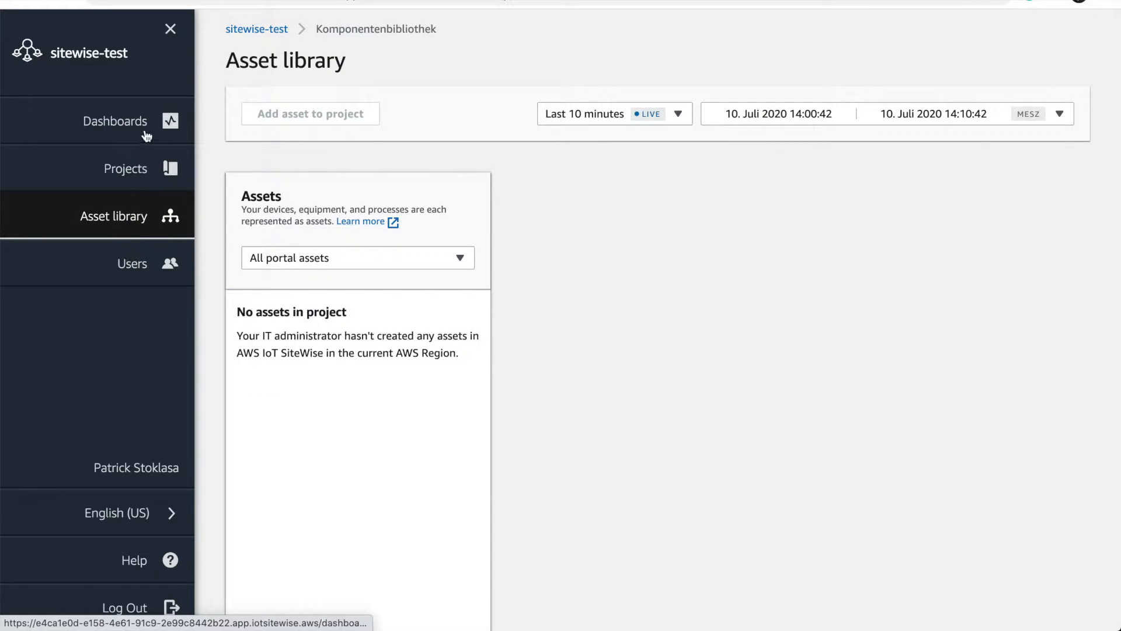
pyautogui.click(114, 120)
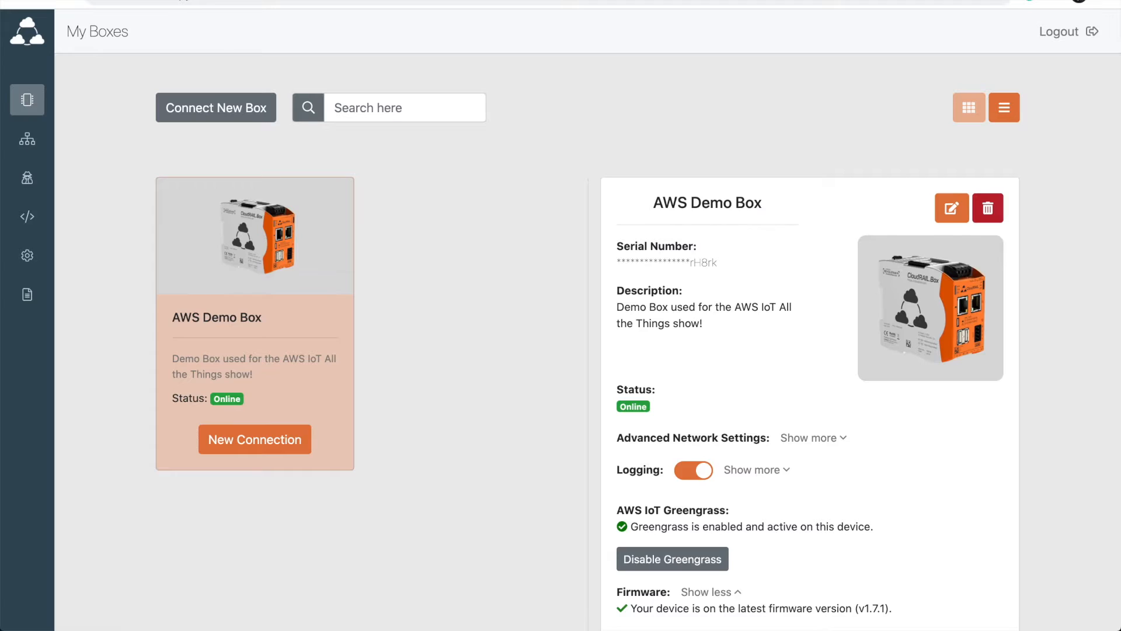
pyautogui.moveTo(438, 308)
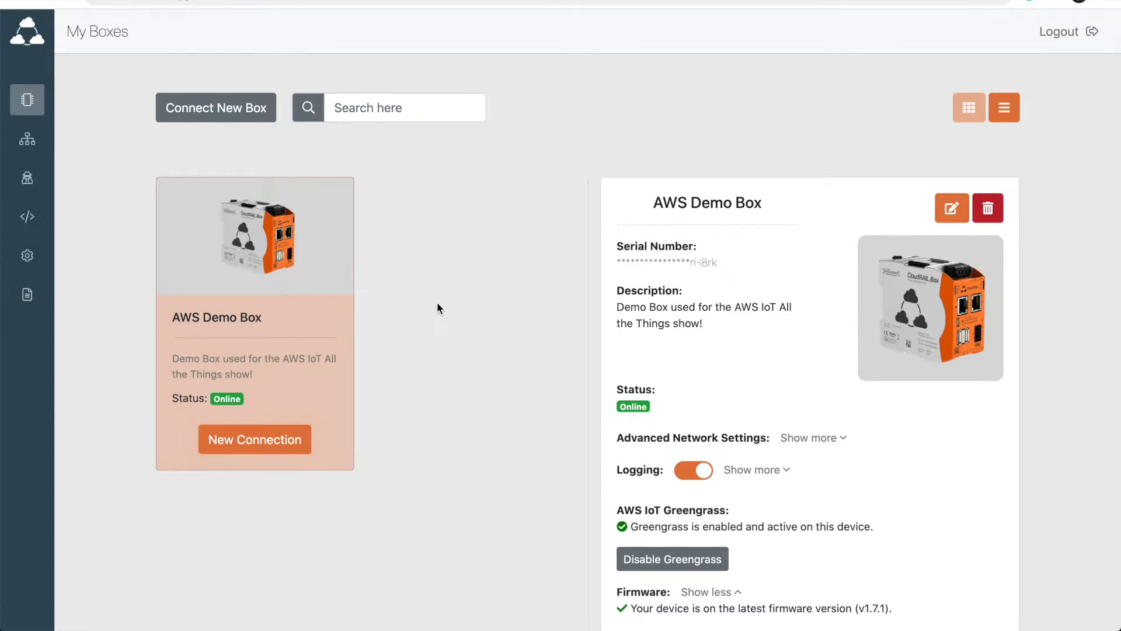
pyautogui.moveTo(222, 288)
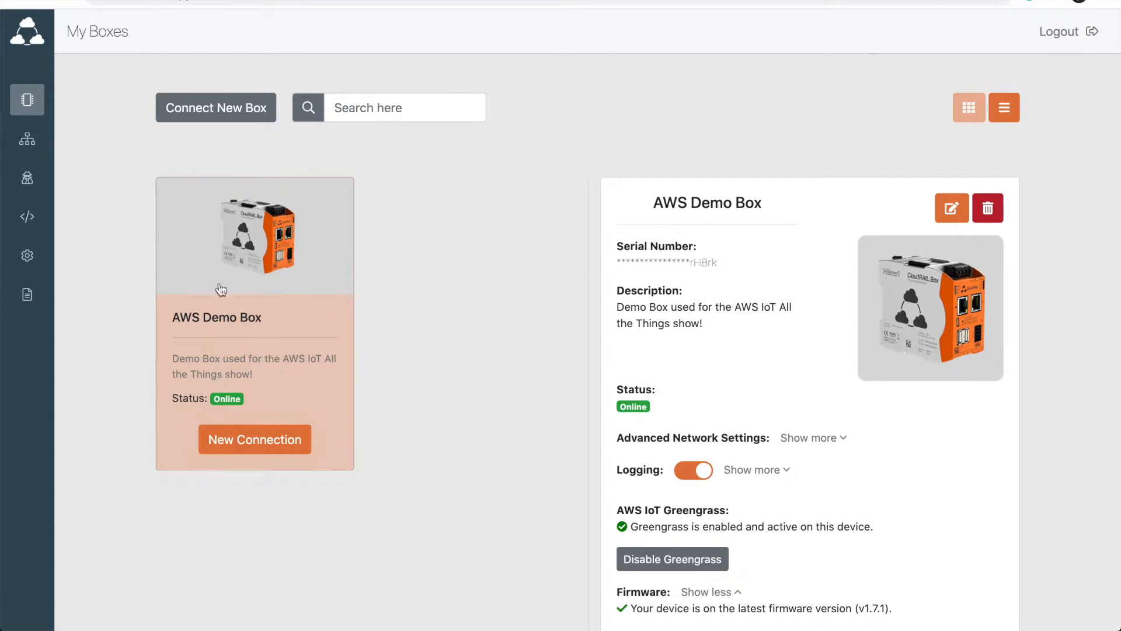
pyautogui.moveTo(265, 344)
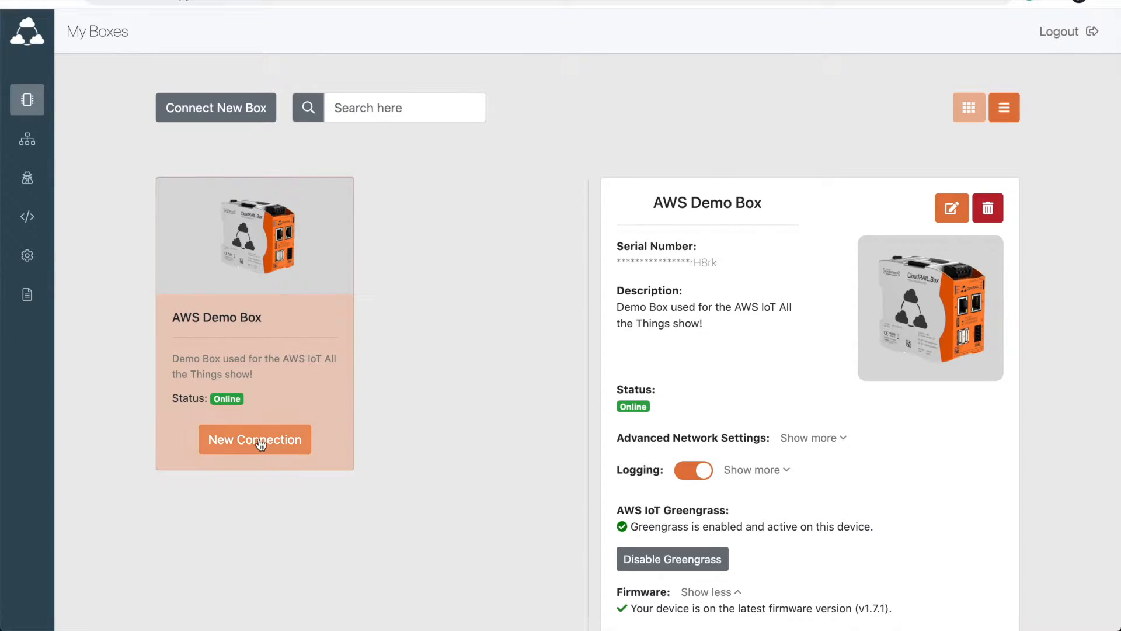
pyautogui.click(255, 439)
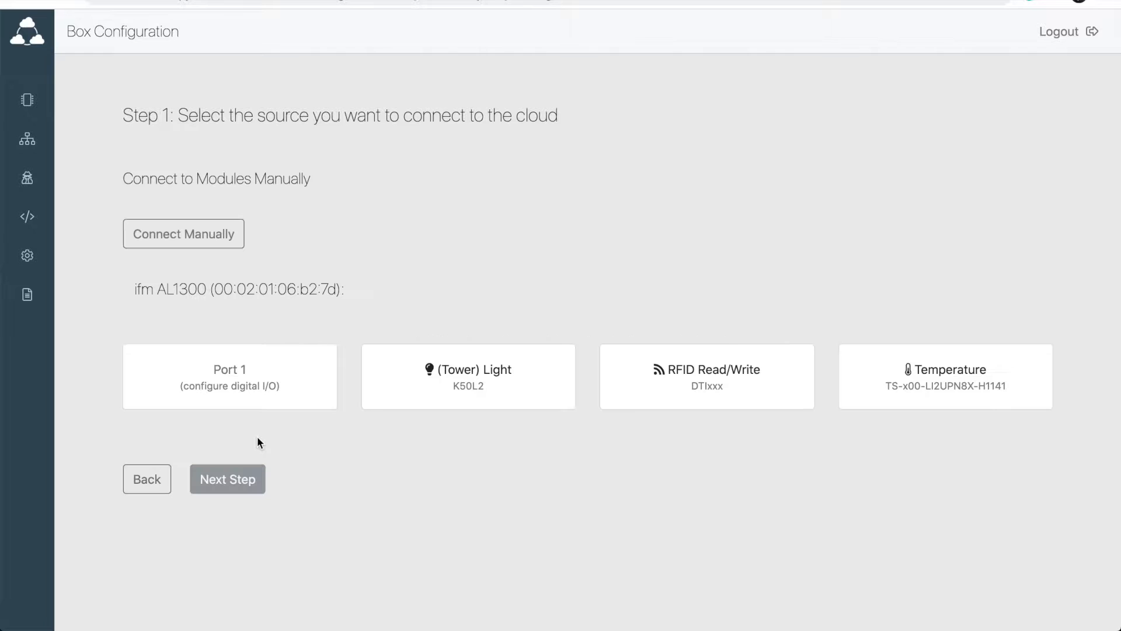
pyautogui.moveTo(257, 437)
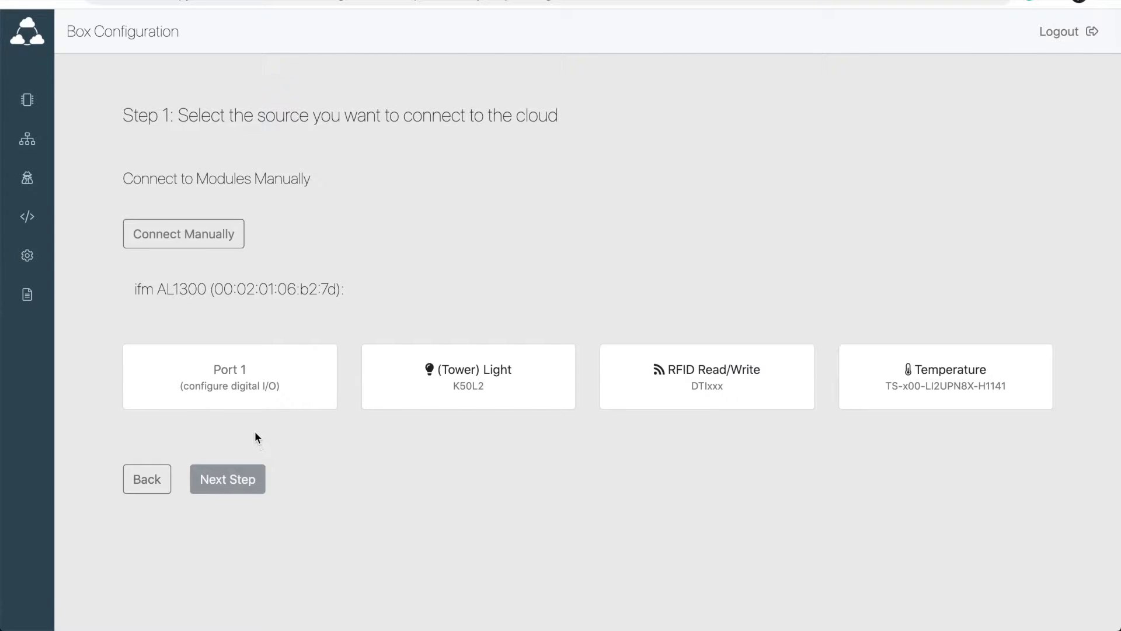
pyautogui.moveTo(230, 358)
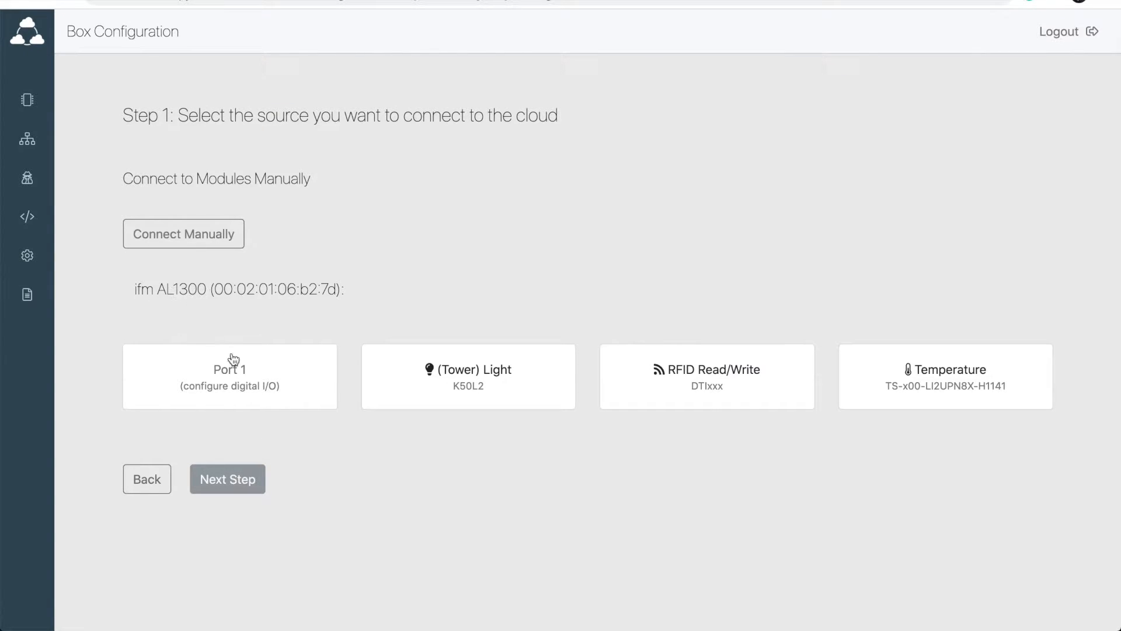
pyautogui.moveTo(484, 397)
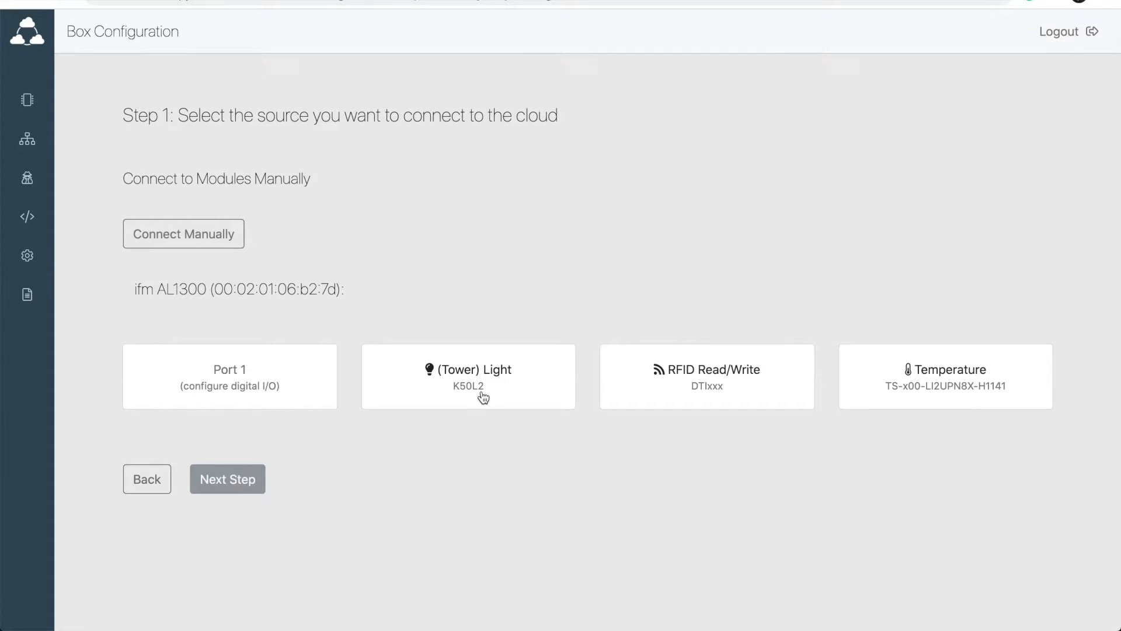
pyautogui.moveTo(930, 404)
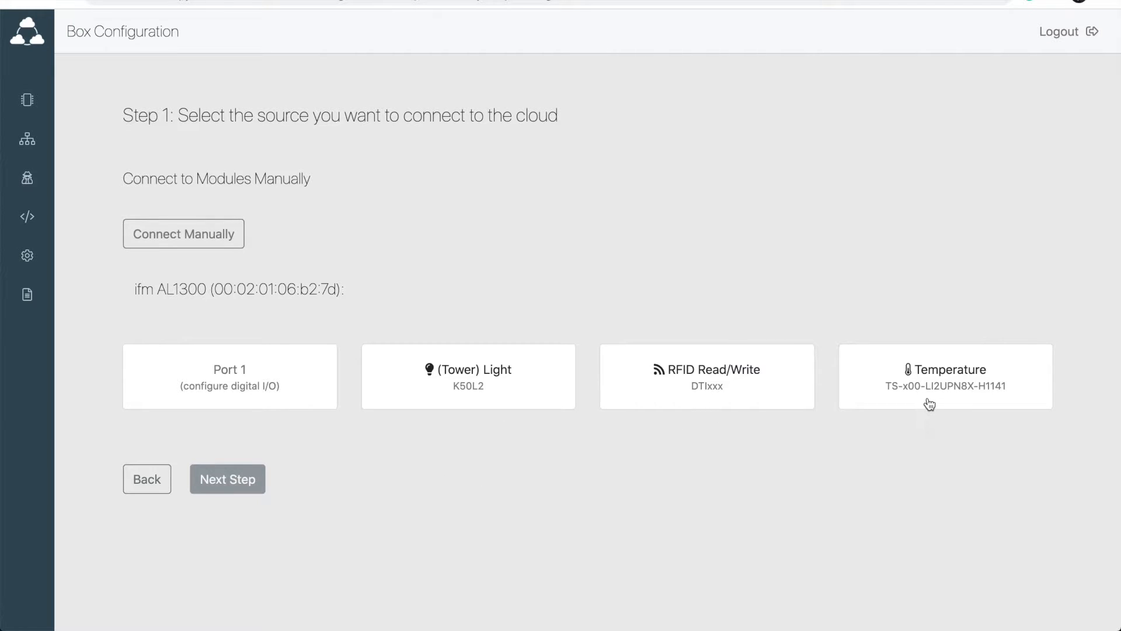
pyautogui.moveTo(242, 390)
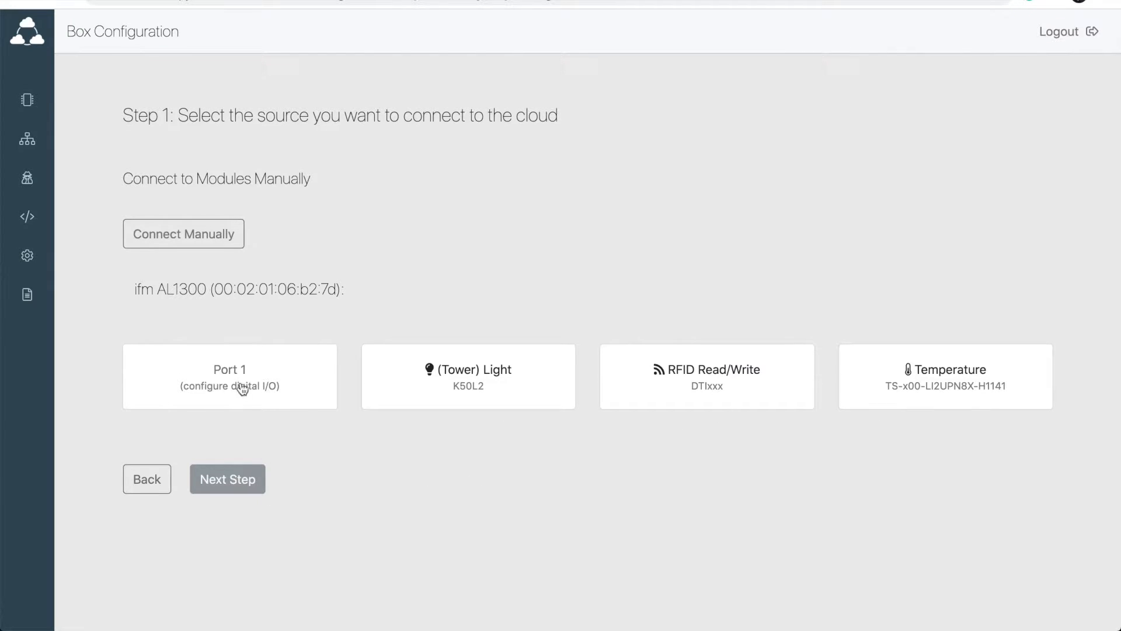
pyautogui.moveTo(311, 445)
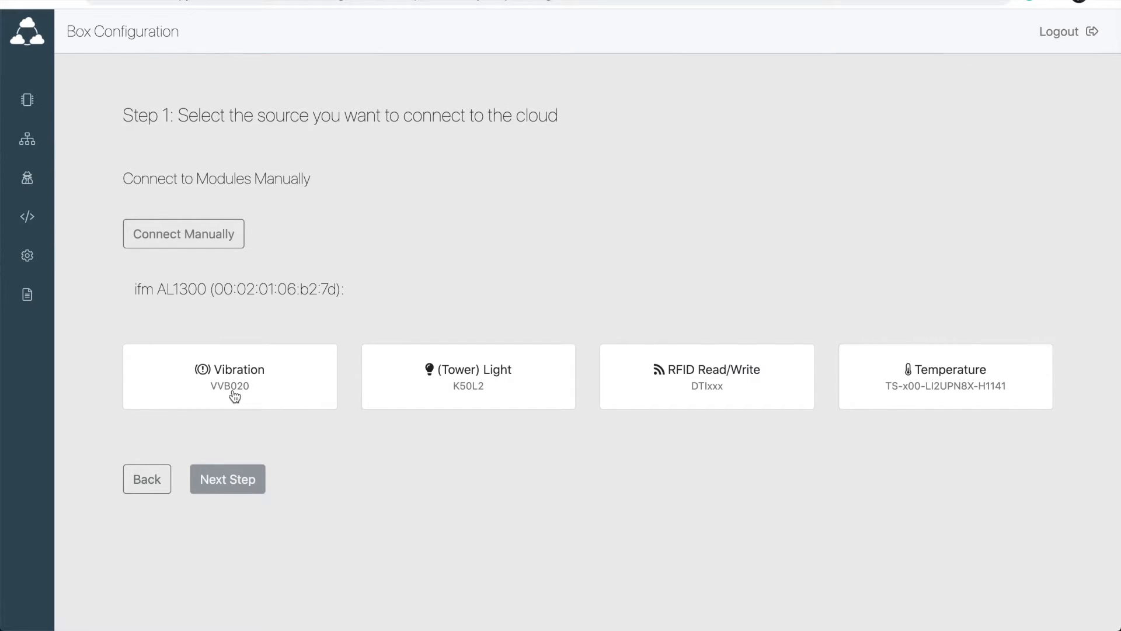
# Choose the Vibration VVB020 sensor on Port 1 as the data source and continue.
pyautogui.click(230, 376)
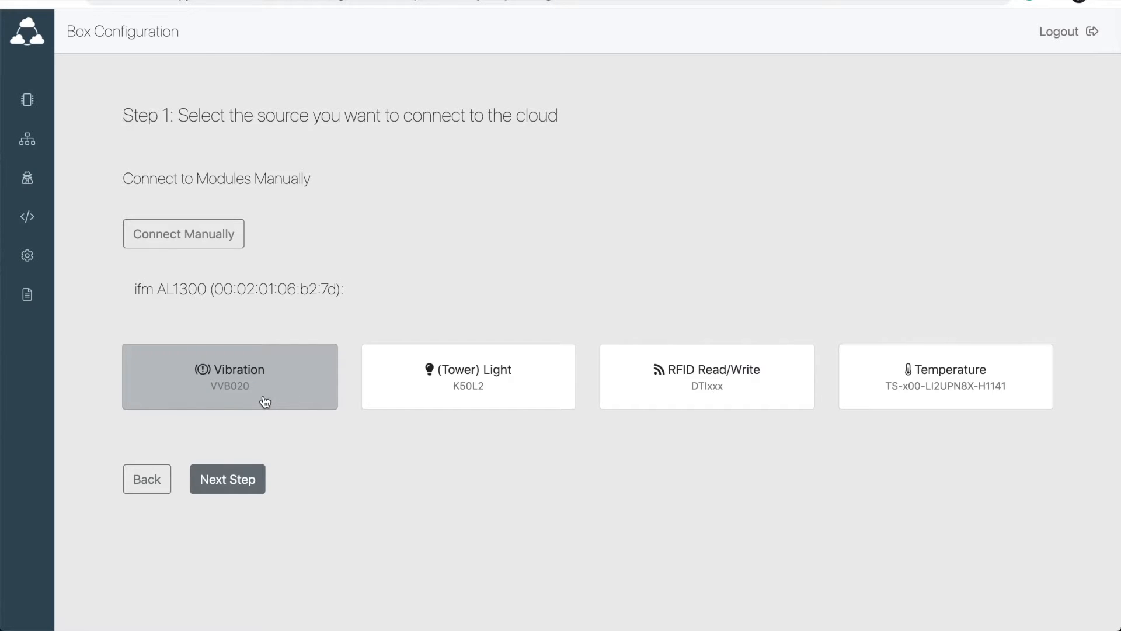
pyautogui.click(227, 479)
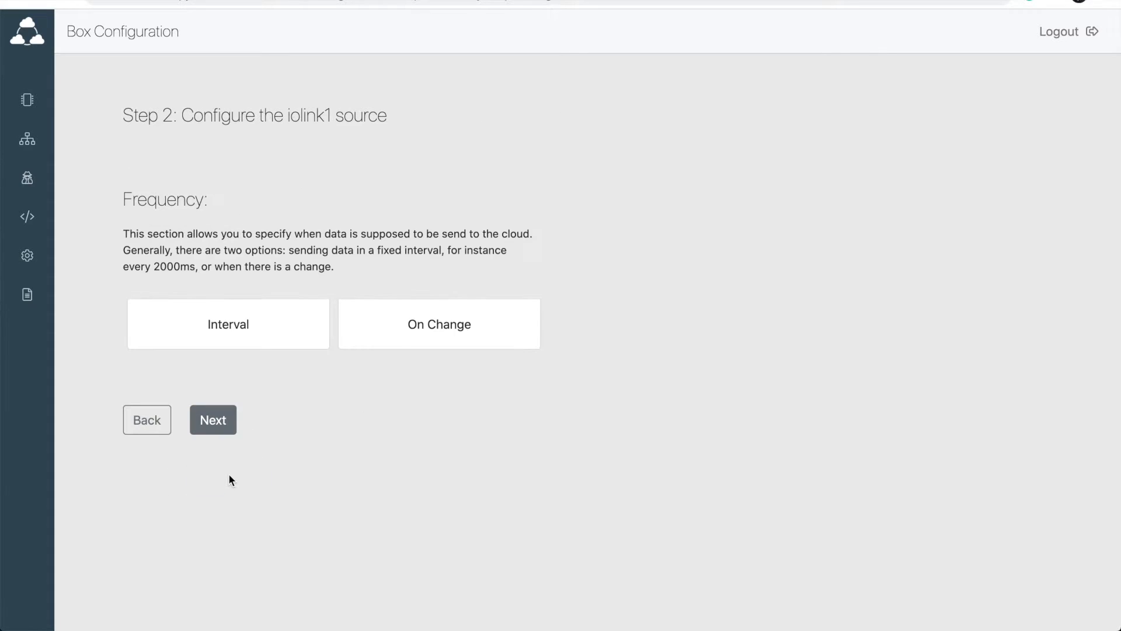
# Send sensor data at a 1000 ms interval and pick AWS IoT SiteWise as the target service.
pyautogui.click(228, 323)
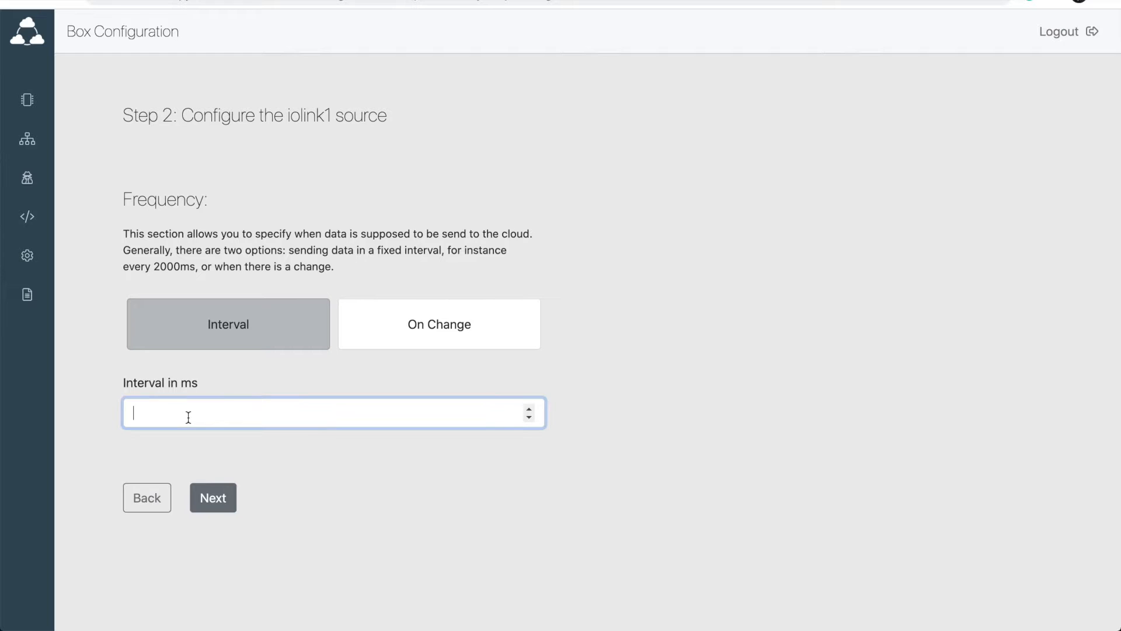
pyautogui.write('1000')
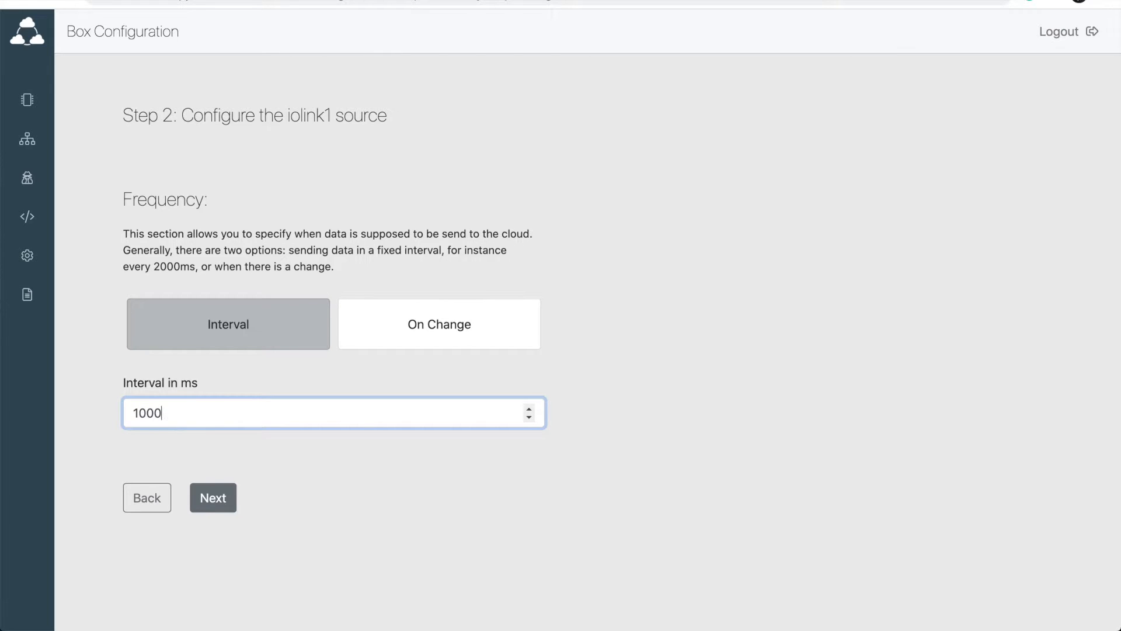
pyautogui.moveTo(213, 498)
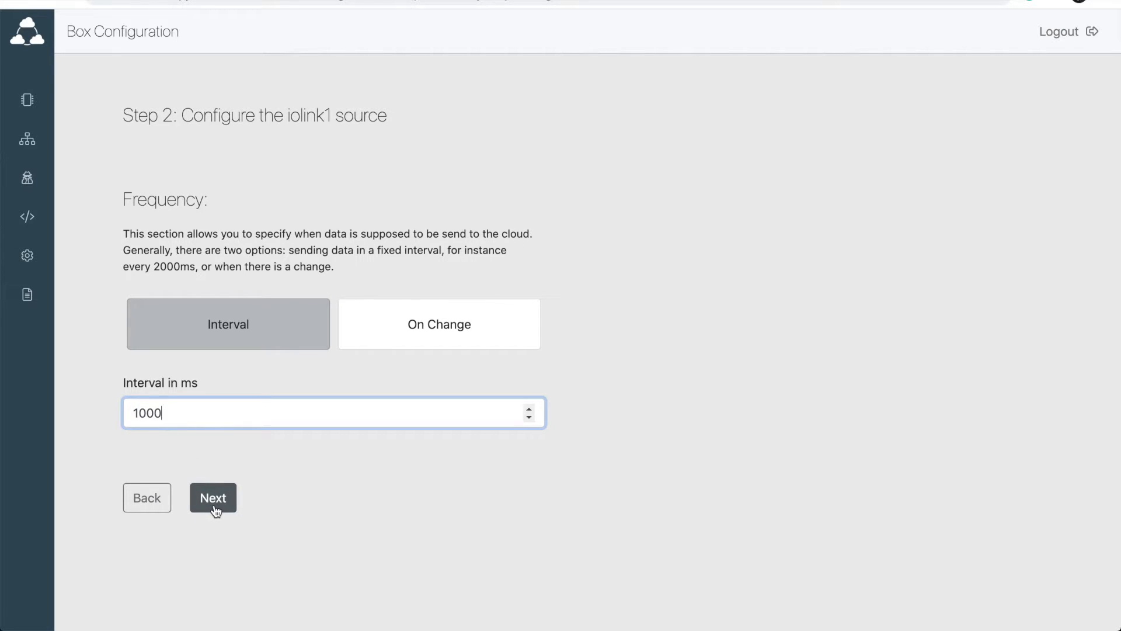
pyautogui.click(213, 498)
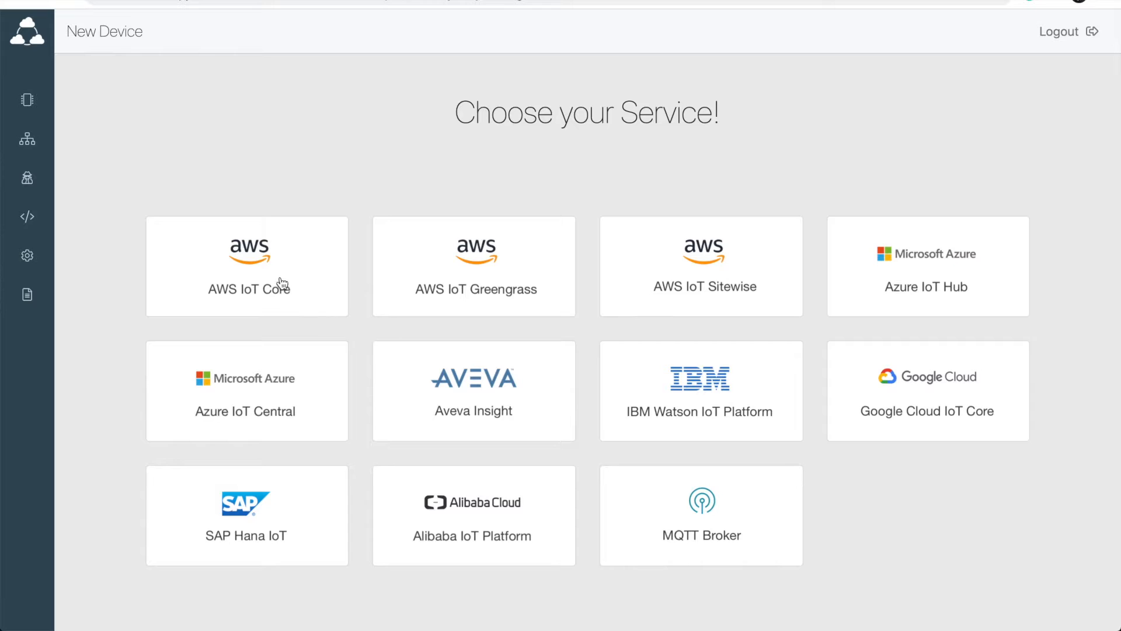
pyautogui.moveTo(692, 268)
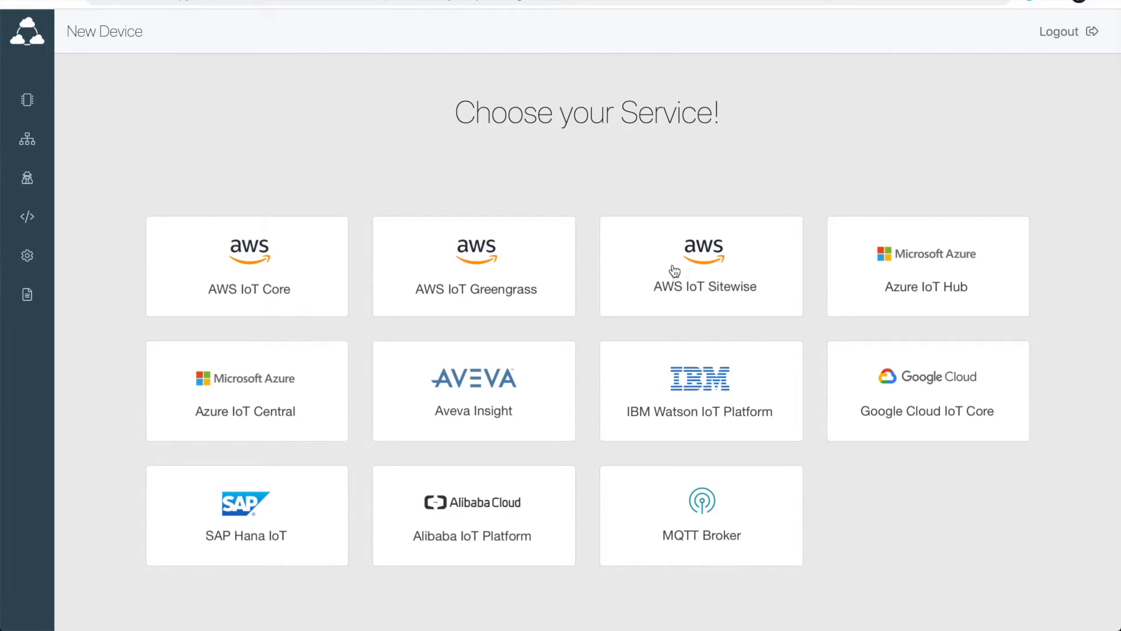
pyautogui.click(699, 266)
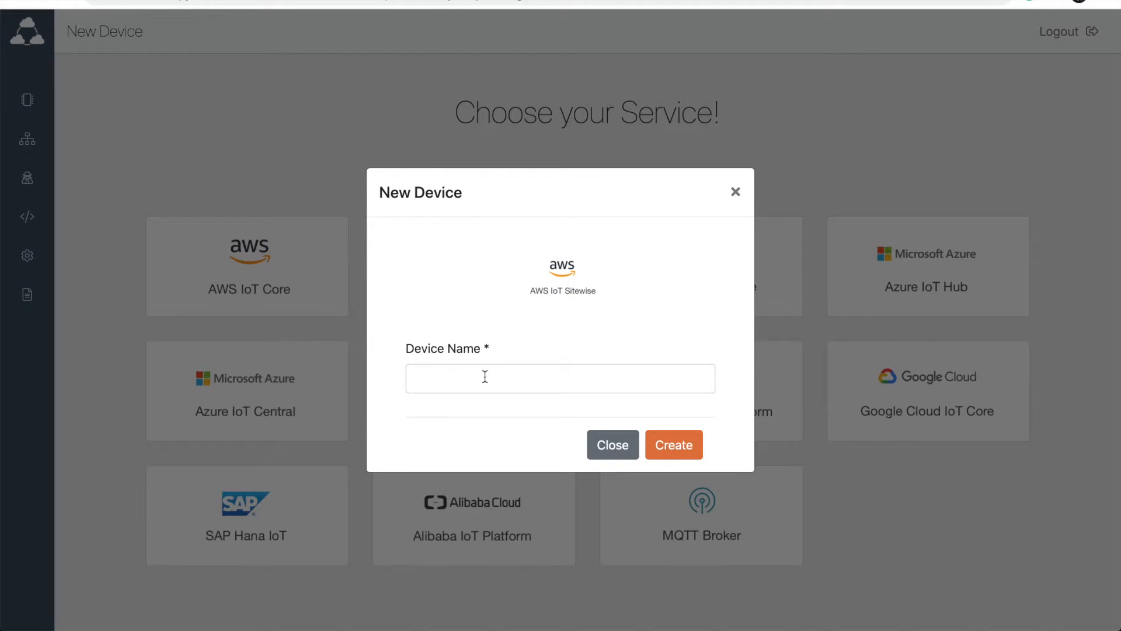
# Create the SiteWise device named 'vibrationtest' and load its basic info page.
pyautogui.write('vibrationtest')
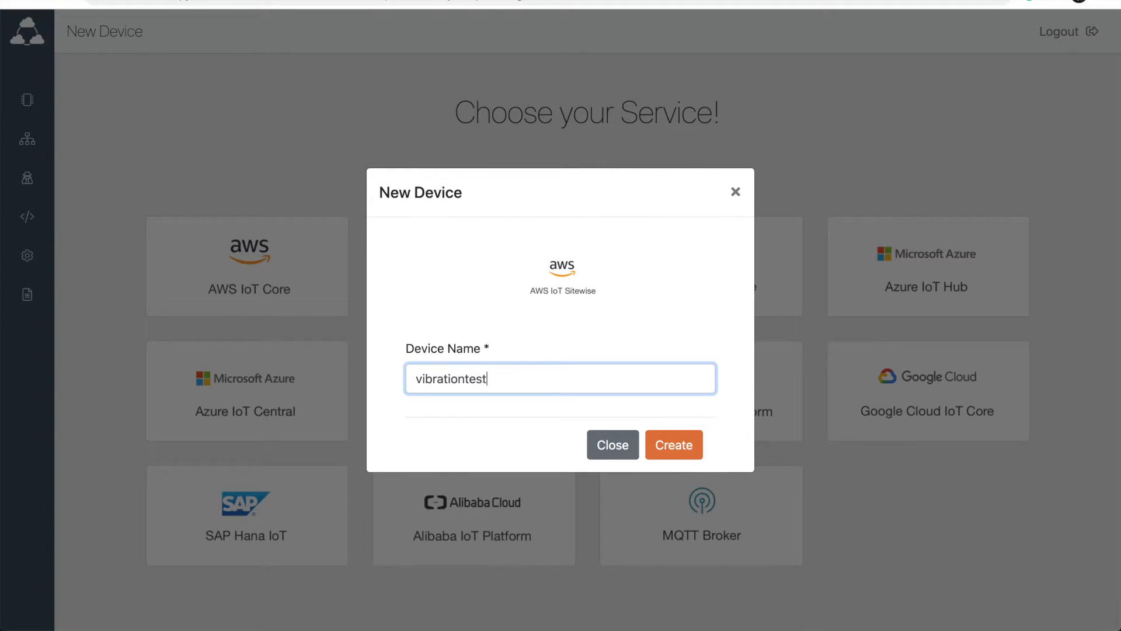
pyautogui.moveTo(674, 444)
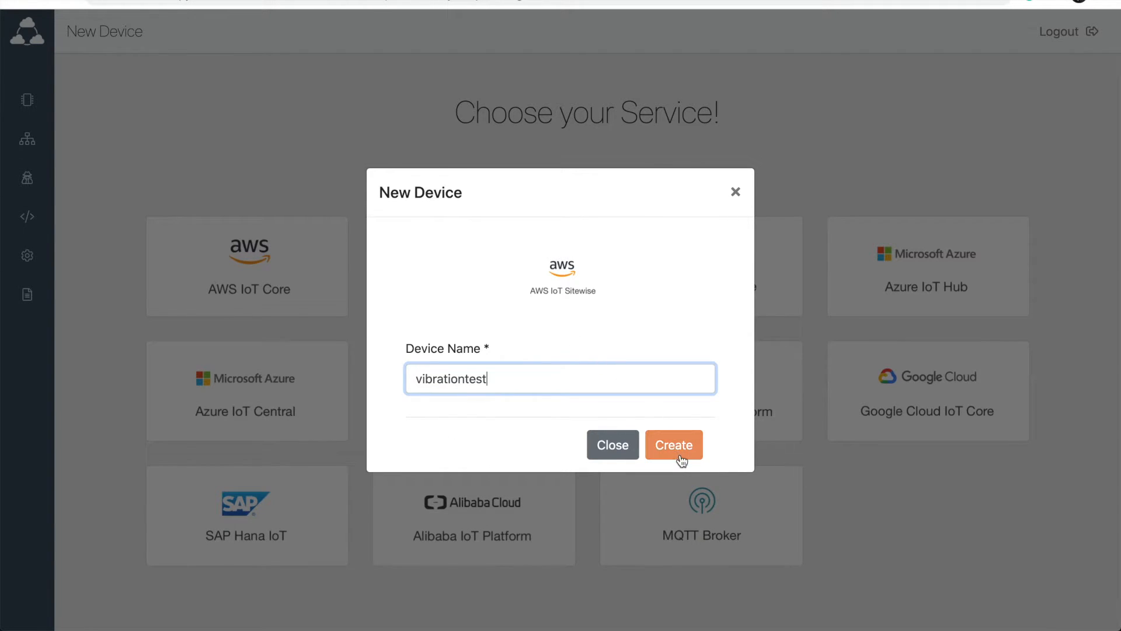
pyautogui.click(673, 443)
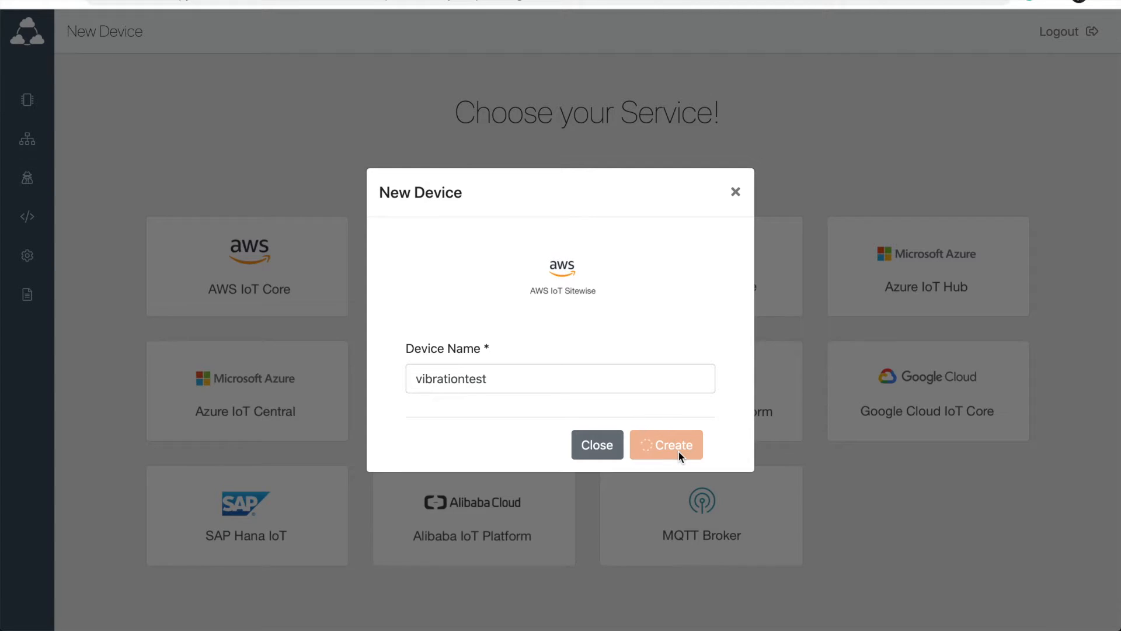
pyautogui.click(666, 444)
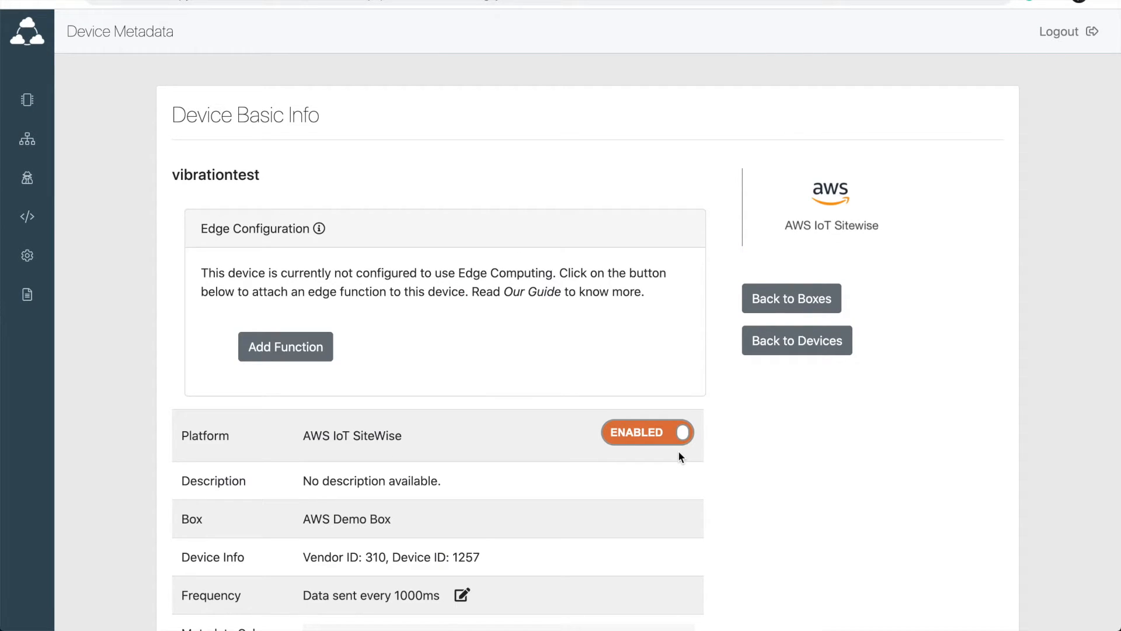
pyautogui.moveTo(520, 154)
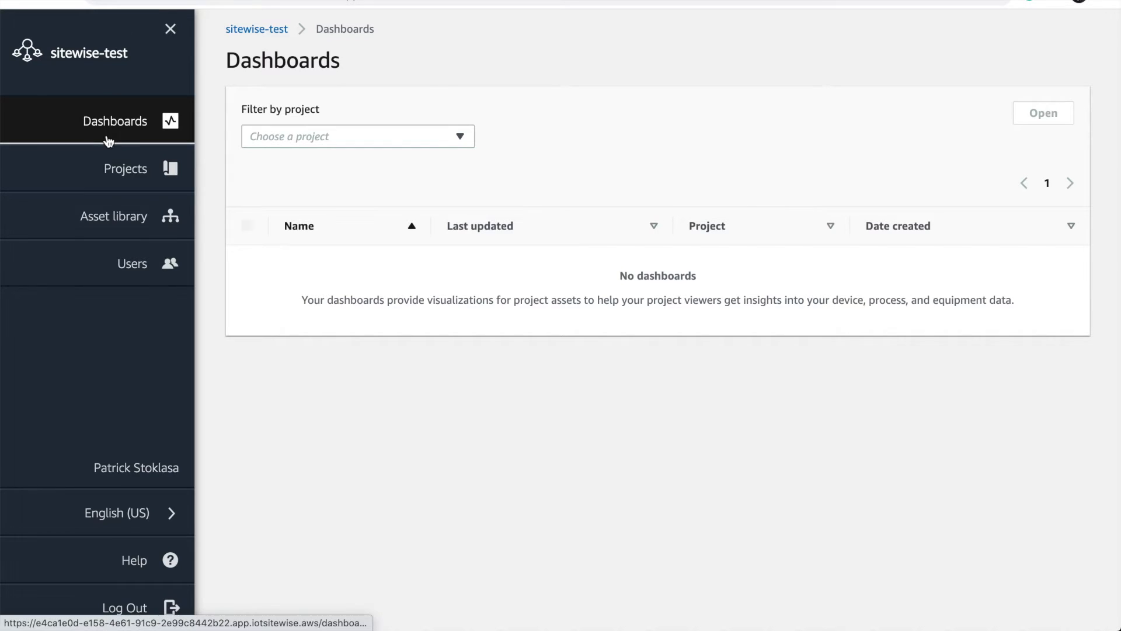
# Show the vibrationtest asset's attributes and live property charts in the asset library.
pyautogui.click(114, 216)
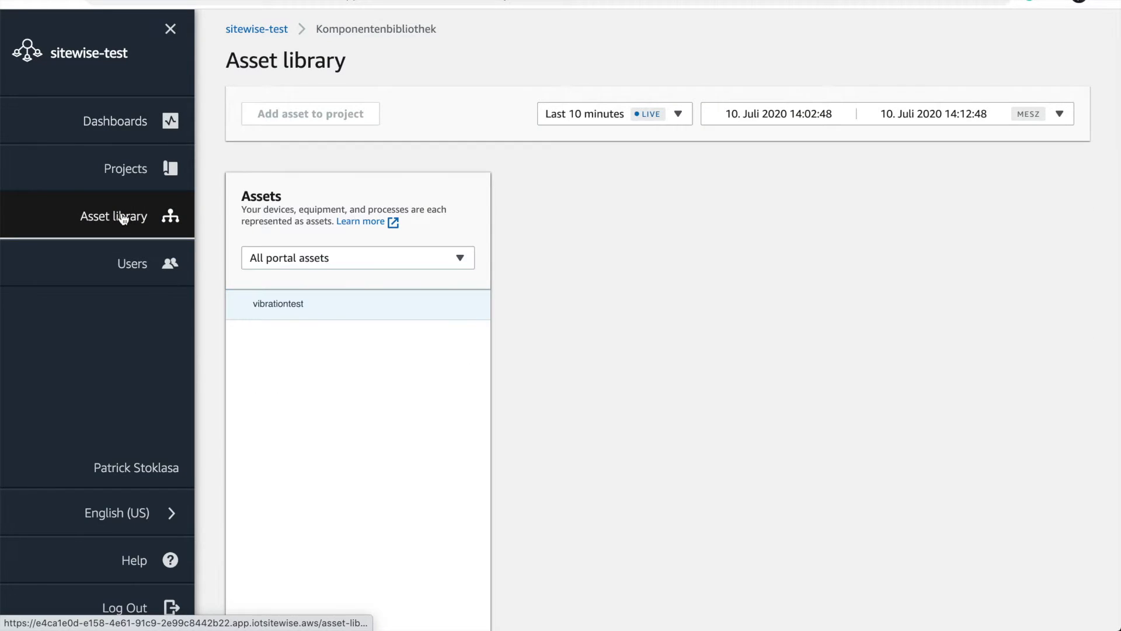
pyautogui.click(278, 304)
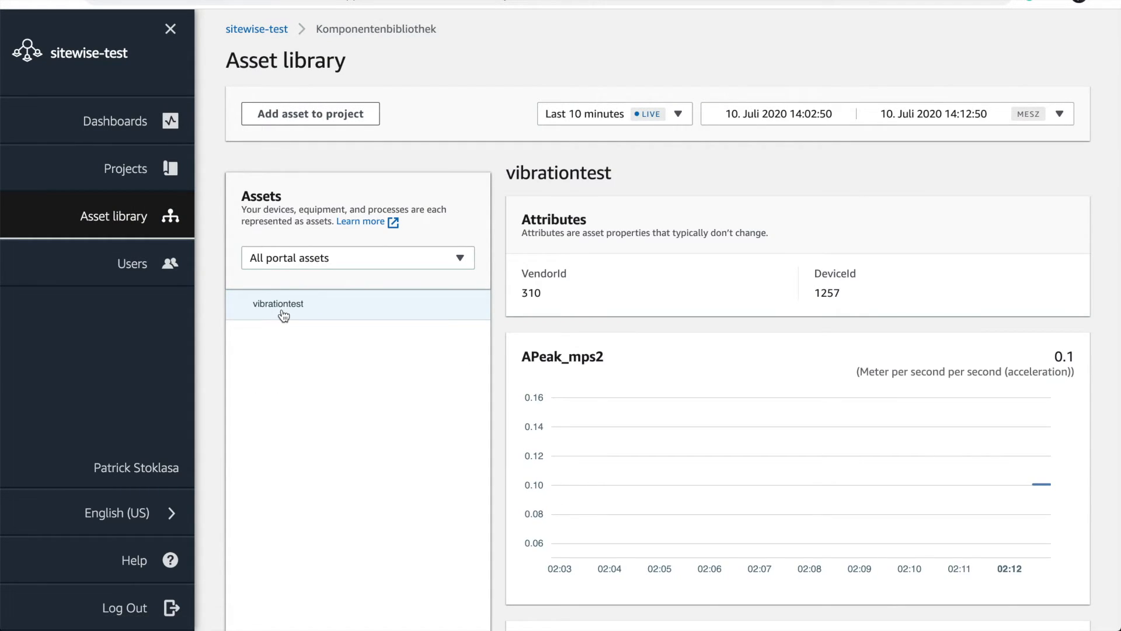
pyautogui.moveTo(721, 438)
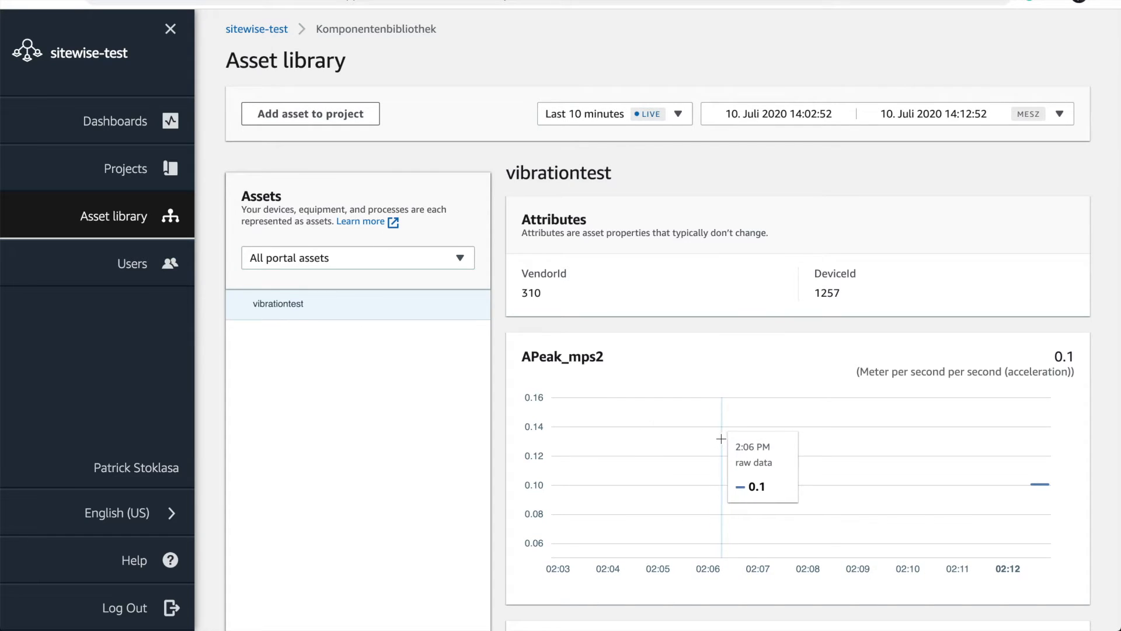
pyautogui.scroll(-3)
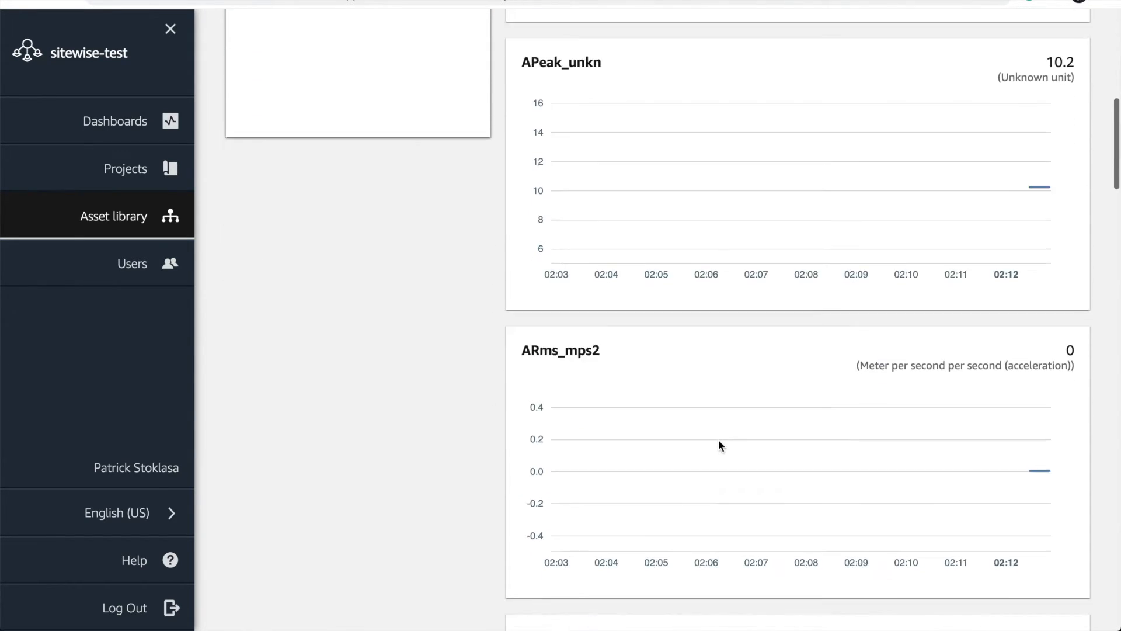
pyautogui.scroll(-3)
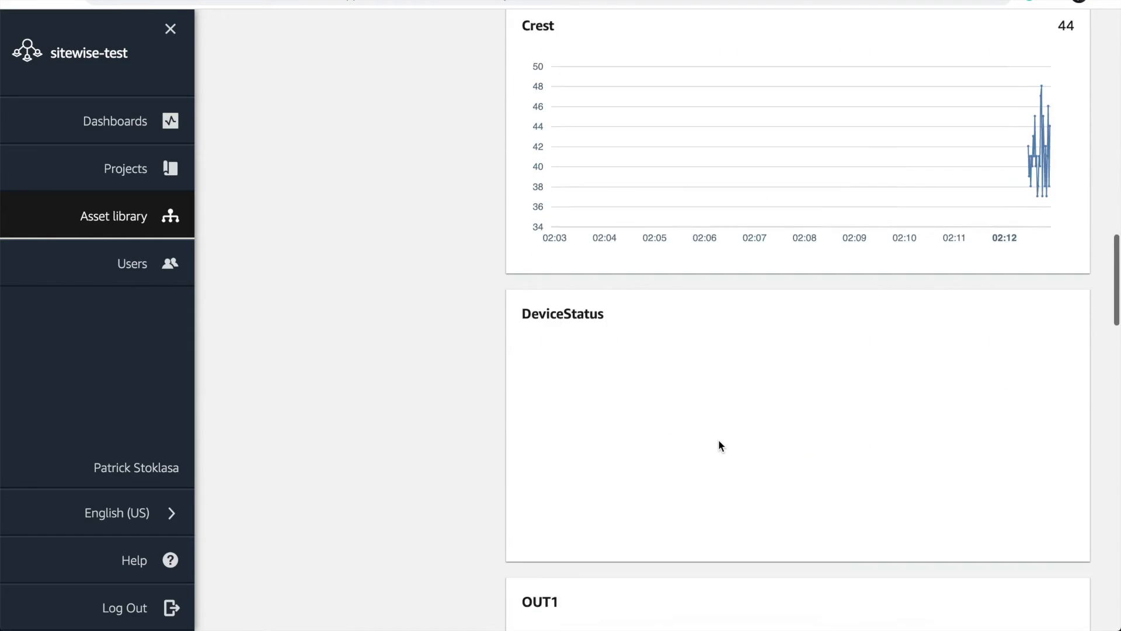
pyautogui.scroll(-3)
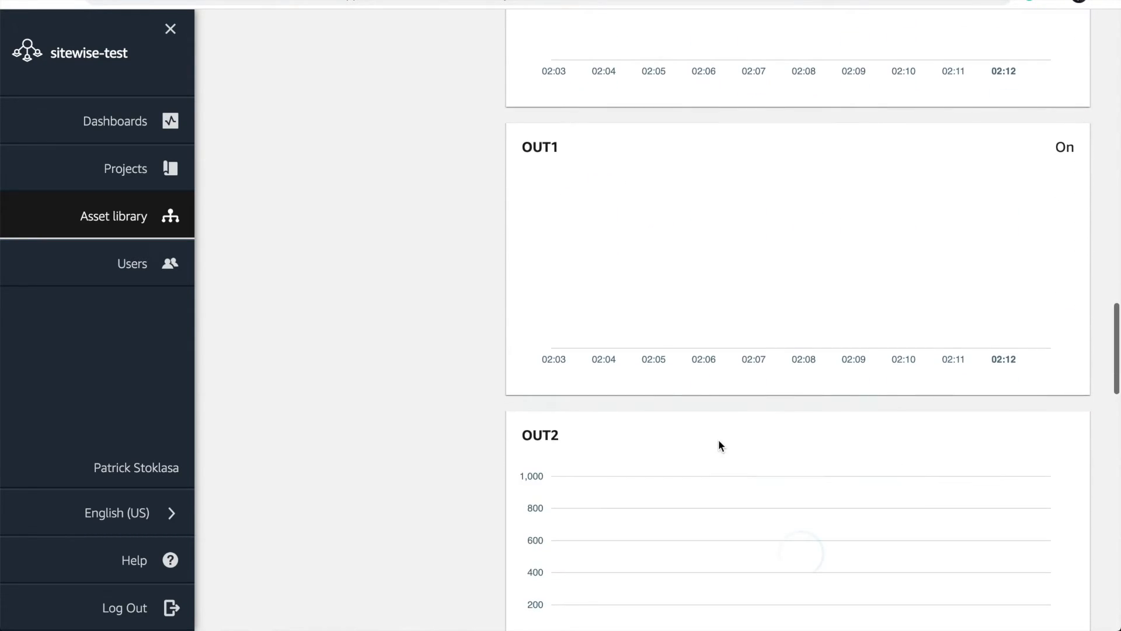
pyautogui.scroll(3)
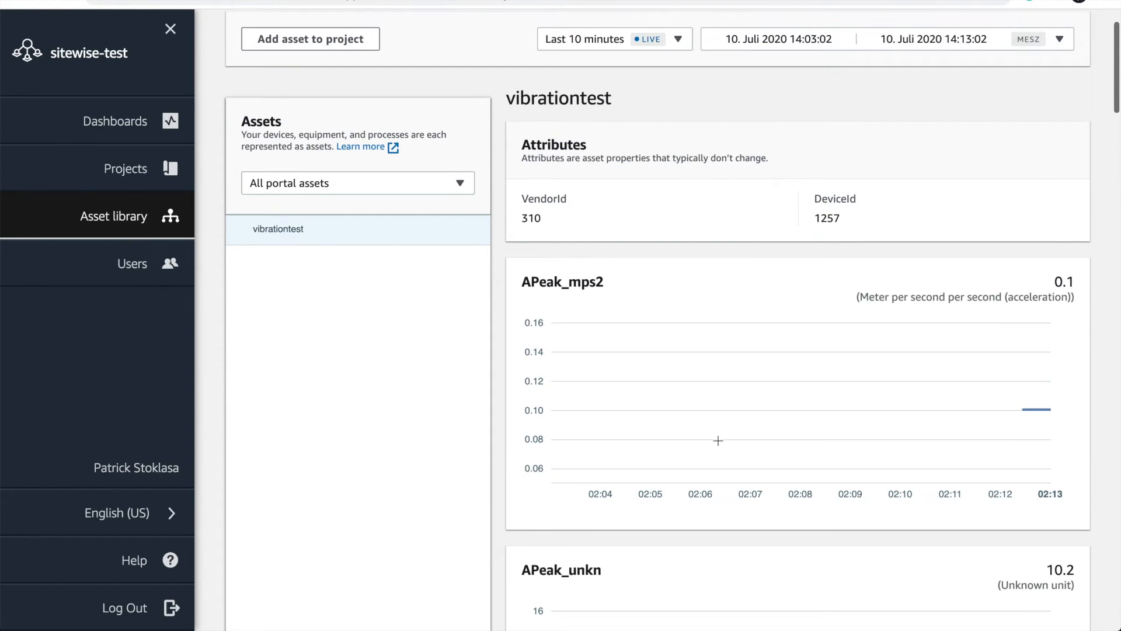
pyautogui.moveTo(718, 440)
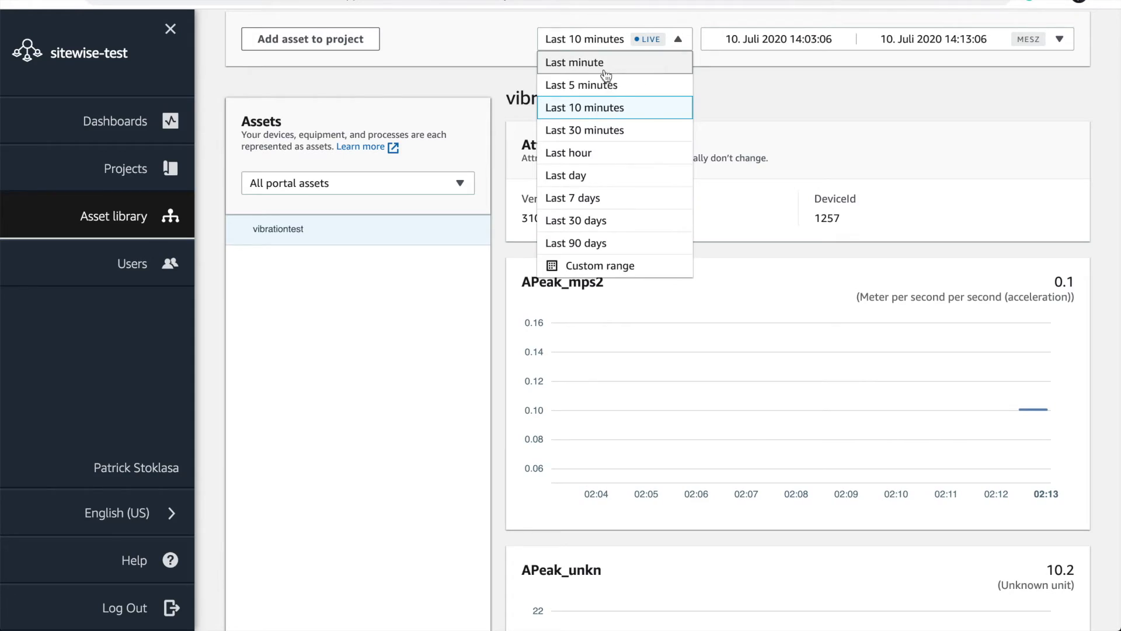
# Limit the charts to the last minute and review acceleration spikes down to Temperature_C at 33.4 °C.
pyautogui.click(575, 62)
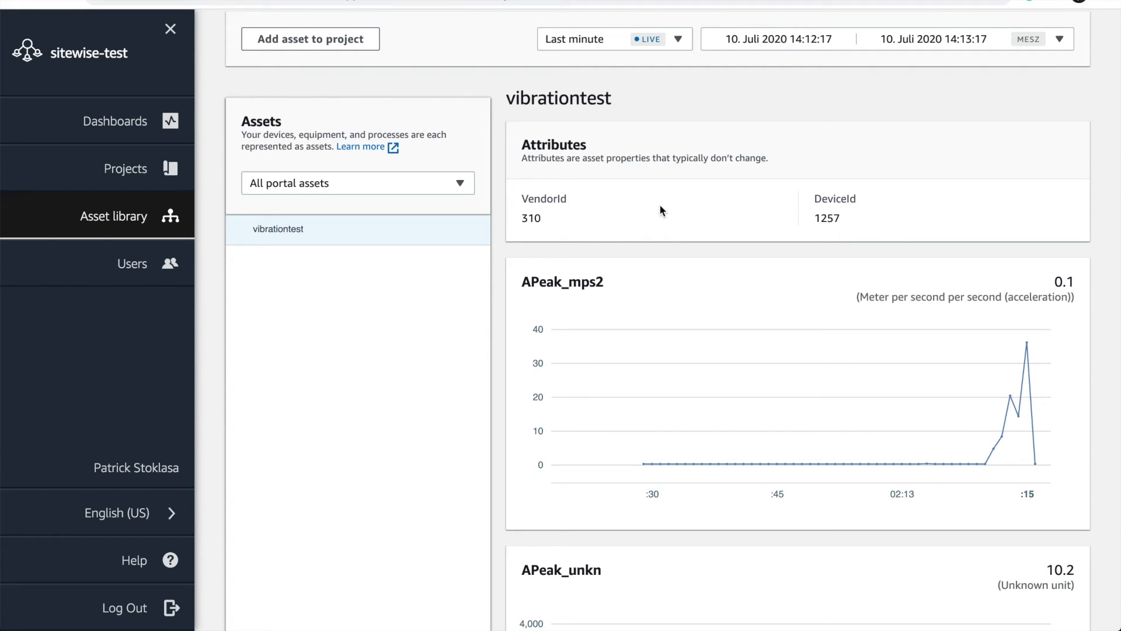
pyautogui.moveTo(971, 435)
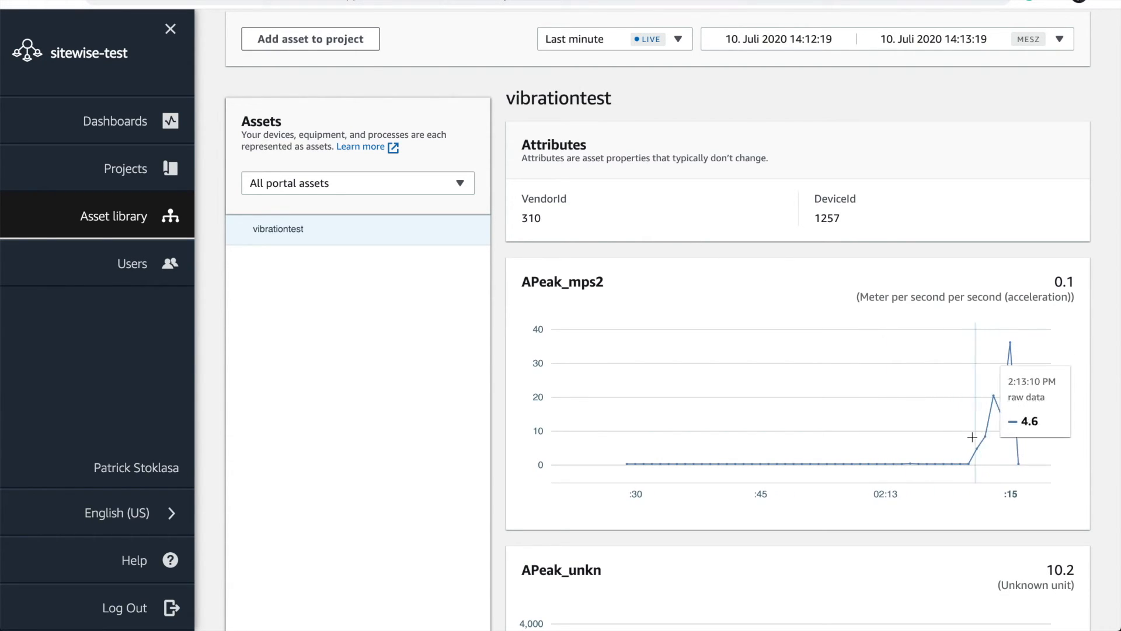
pyautogui.scroll(-3)
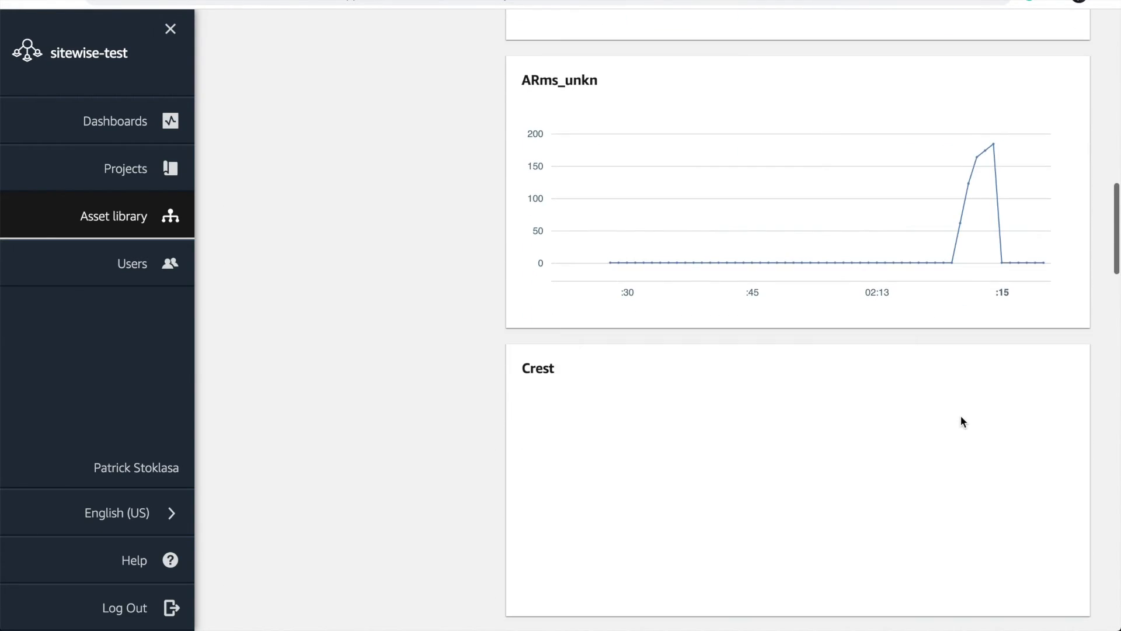
pyautogui.scroll(-3)
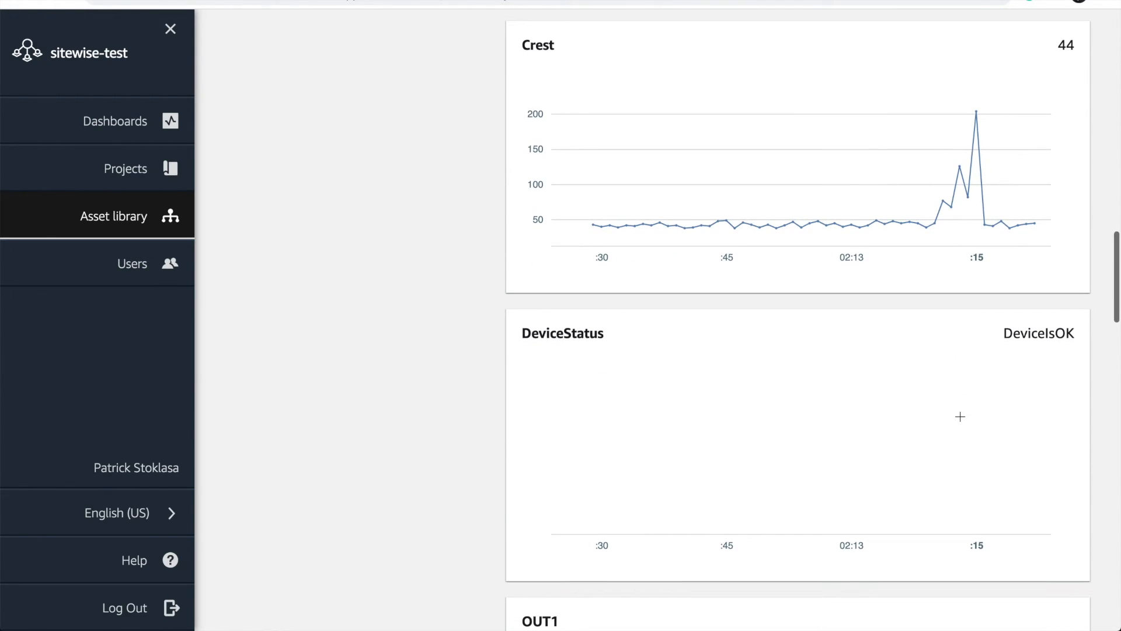
pyautogui.scroll(-3)
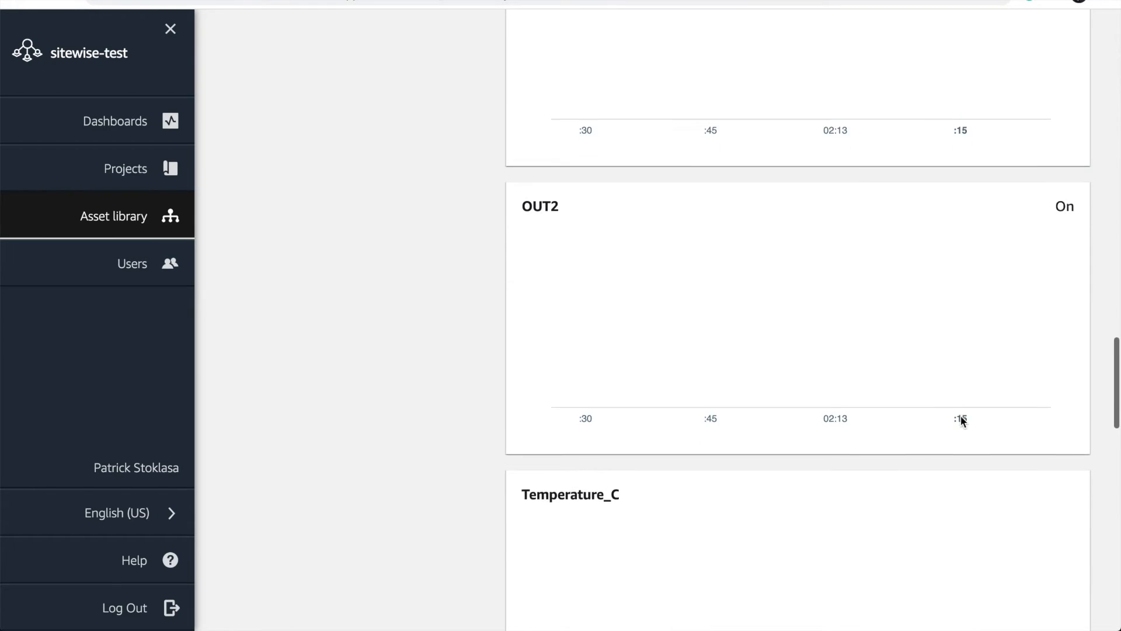
pyautogui.scroll(-3)
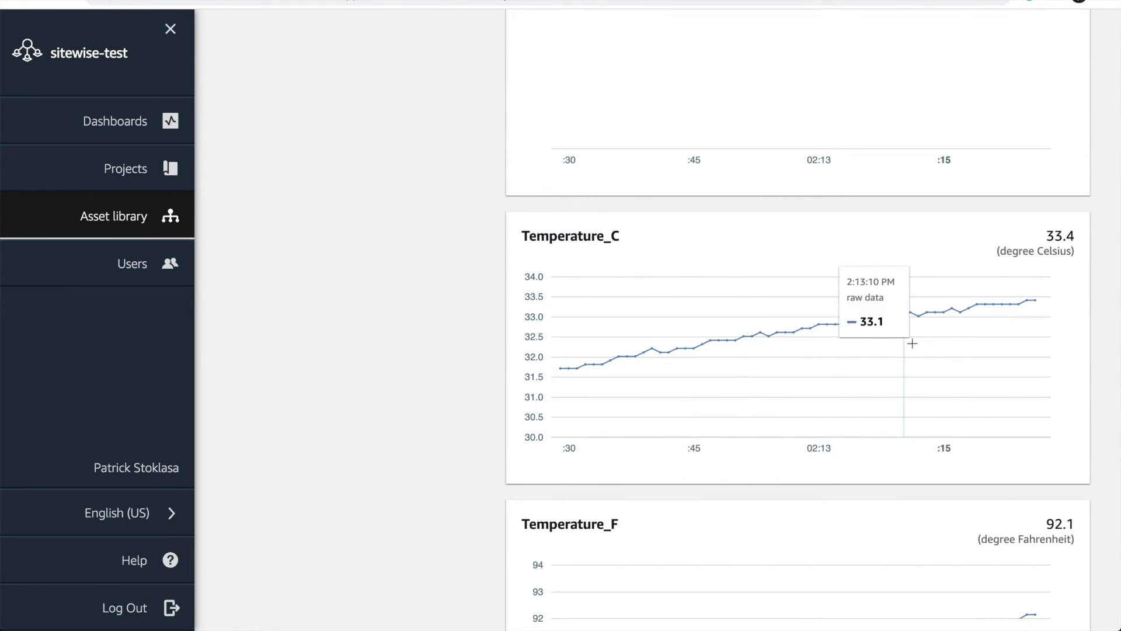
pyautogui.scroll(-3)
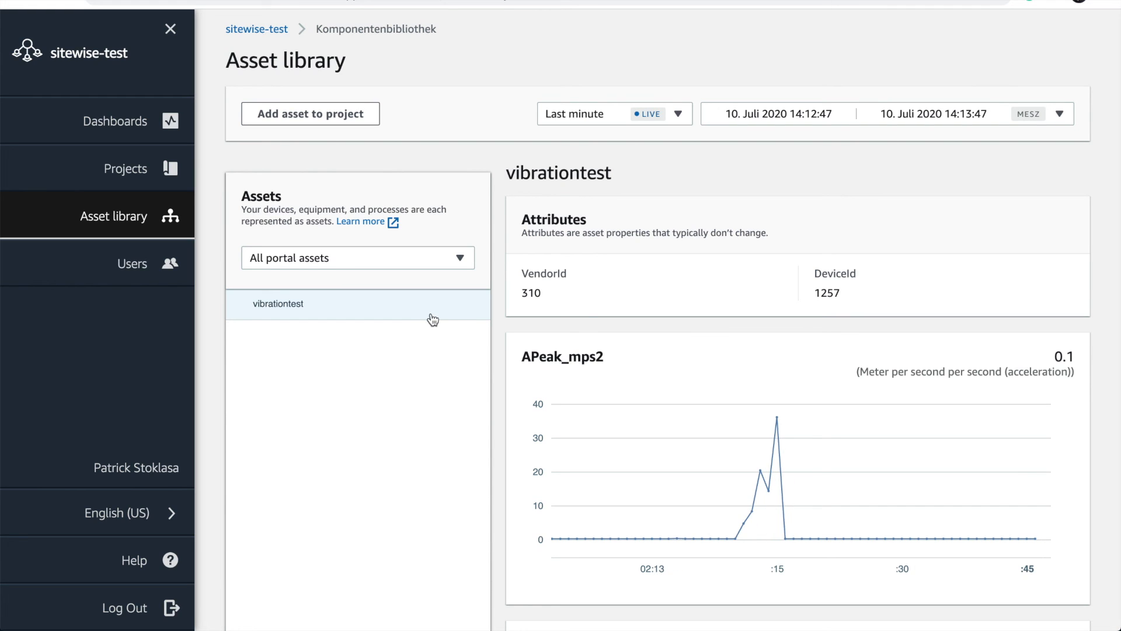
pyautogui.moveTo(607, 20)
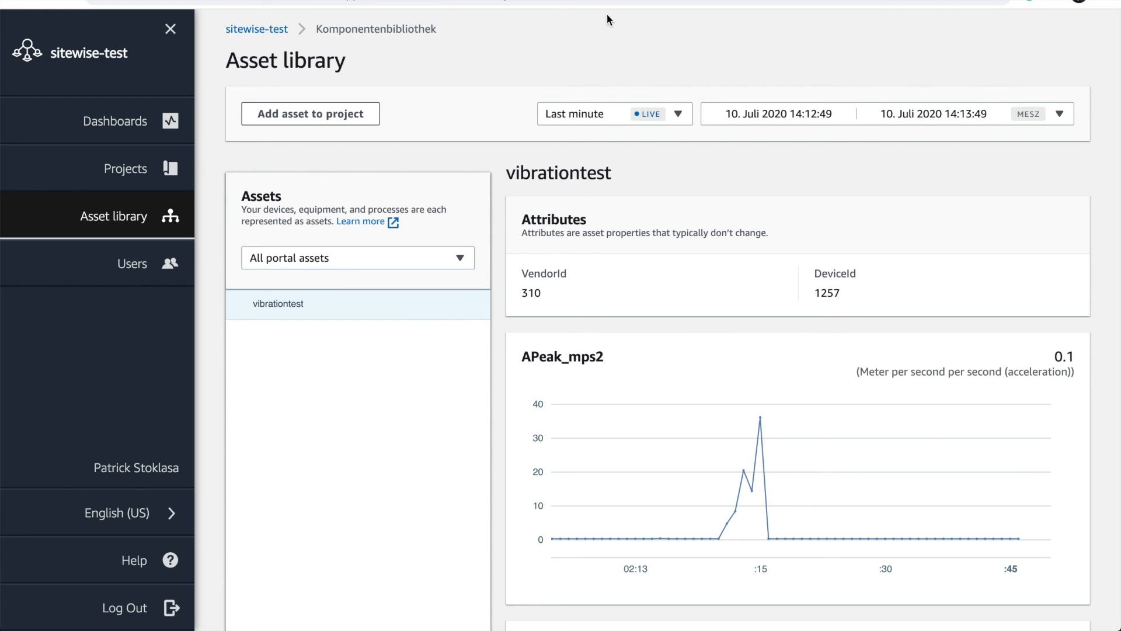